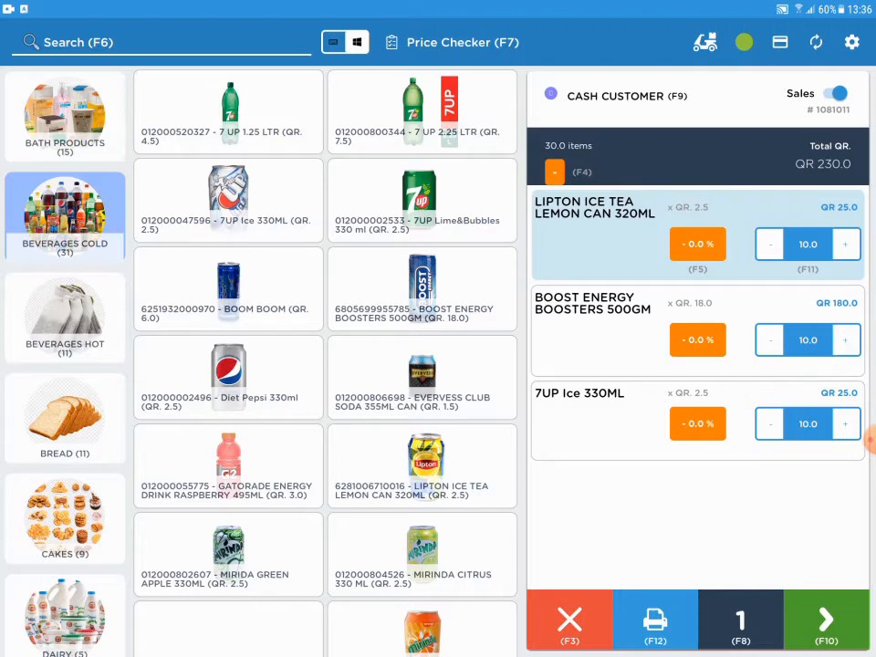
# Step: Open the Total Discount dialog for the QR 230.0 bill 1081011
pyautogui.click(697, 423)
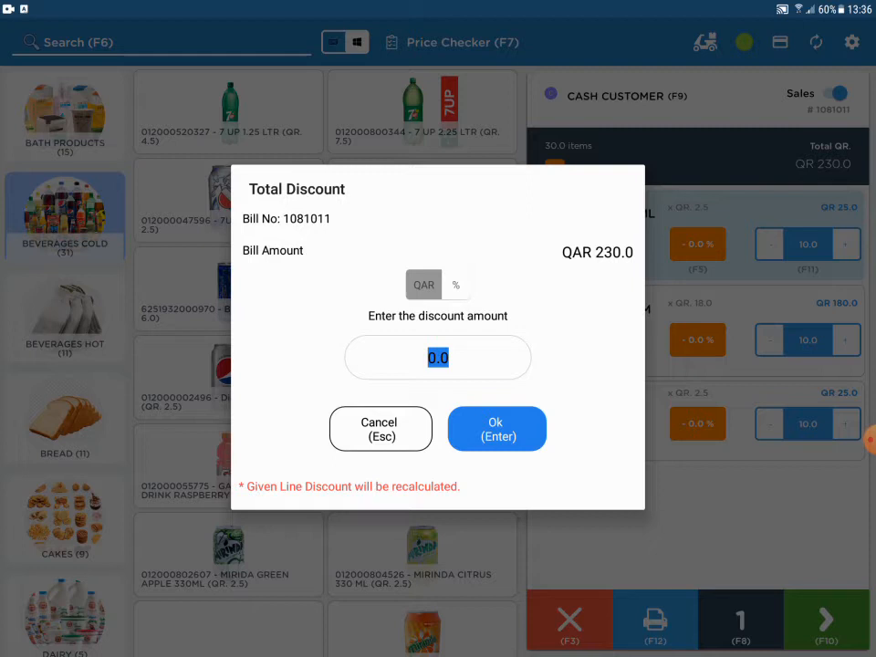
# Step: Apply a 10% total discount, switching the unit from QAR to percent
pyautogui.click(454, 284)
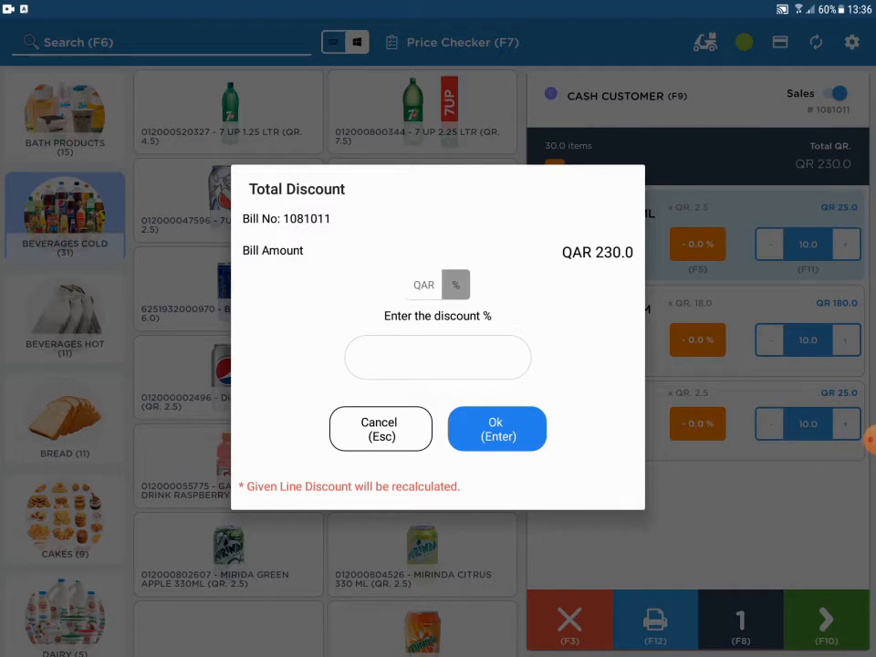
pyautogui.write('10')
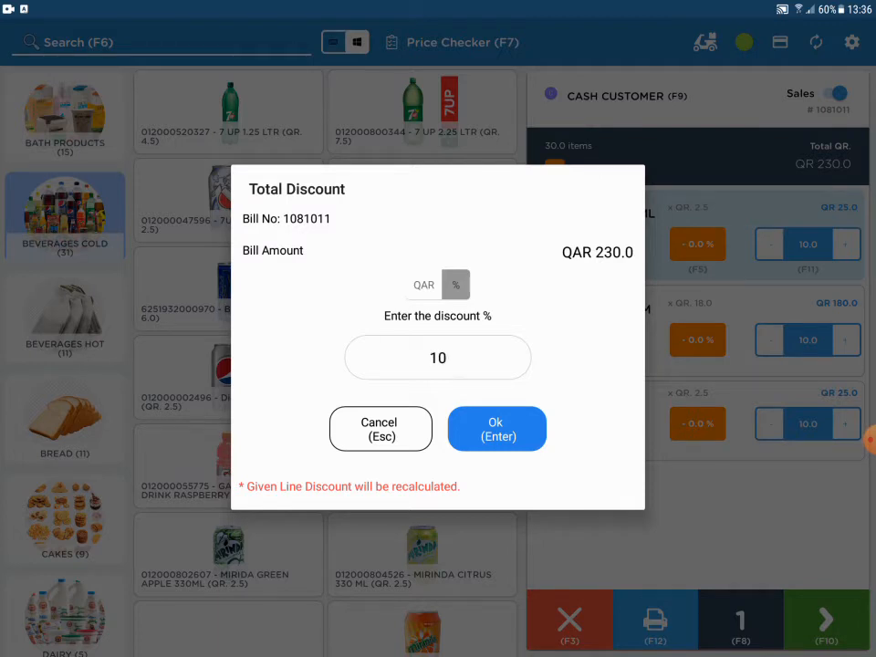
pyautogui.click(496, 429)
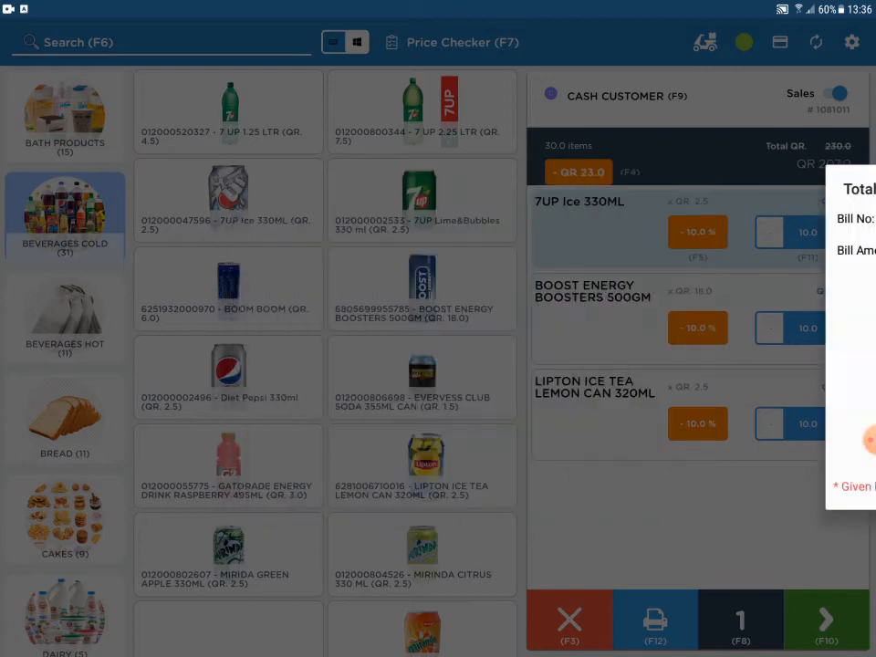
# Step: Proceed to the Payment screen showing 207.0 payable for bill 1081011
pyautogui.click(655, 620)
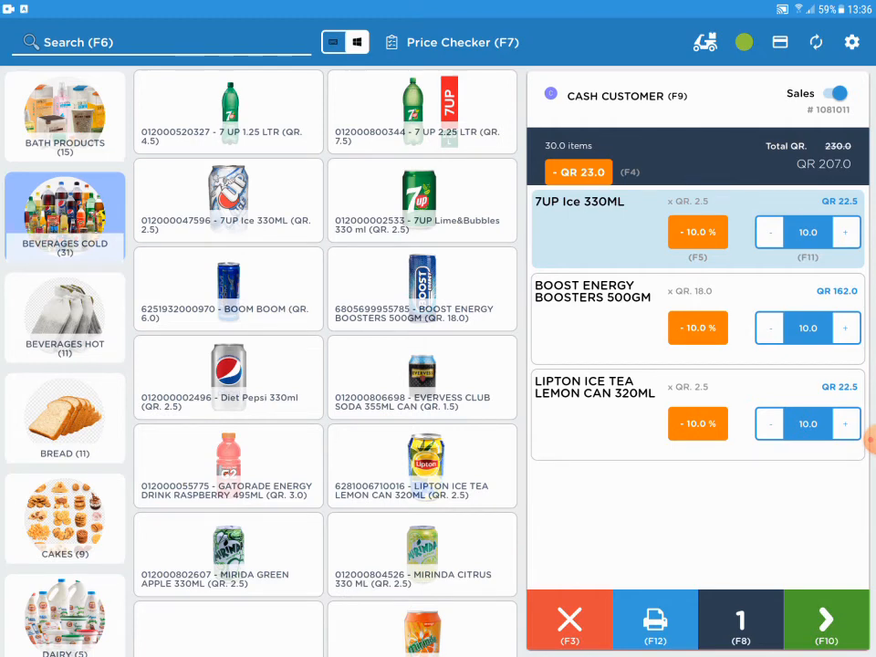
pyautogui.click(825, 619)
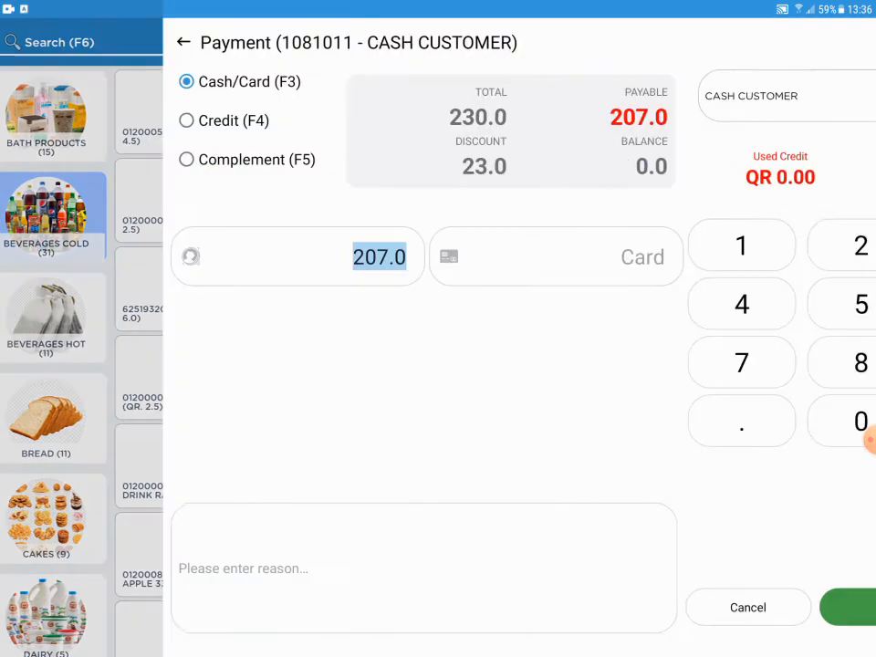